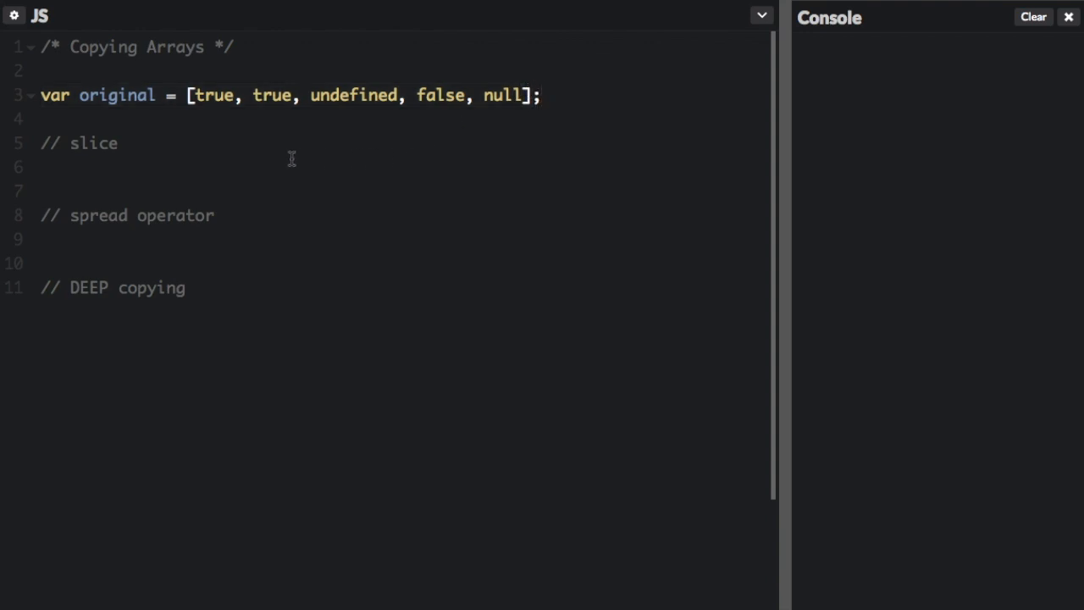
{"action": "mouse_move", "coordinate": [285, 151]}
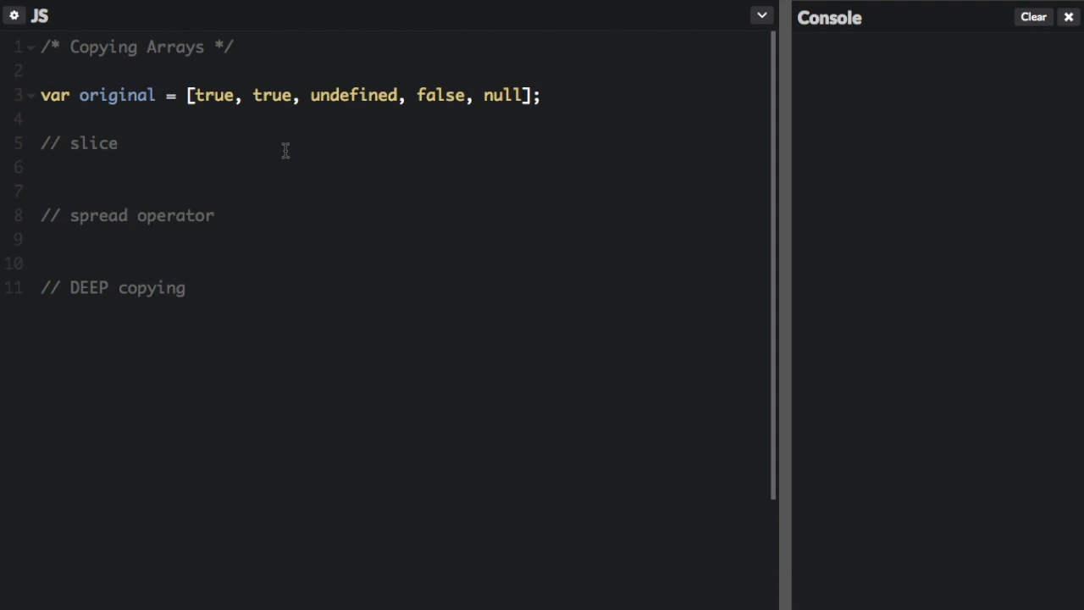
Declare copy1 = original.slice(0) and copy2 = [...original] under the slice and spread comments
{"action": "type", "text": "var copy1 = original.slice(0"}
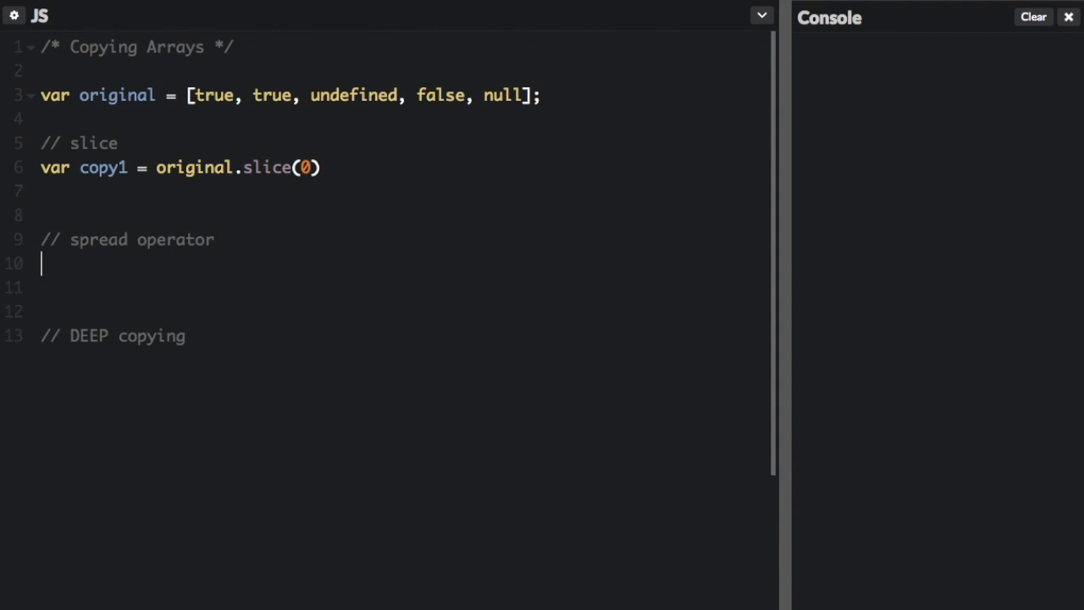
{"action": "type", "text": "var copy2 = [...original];"}
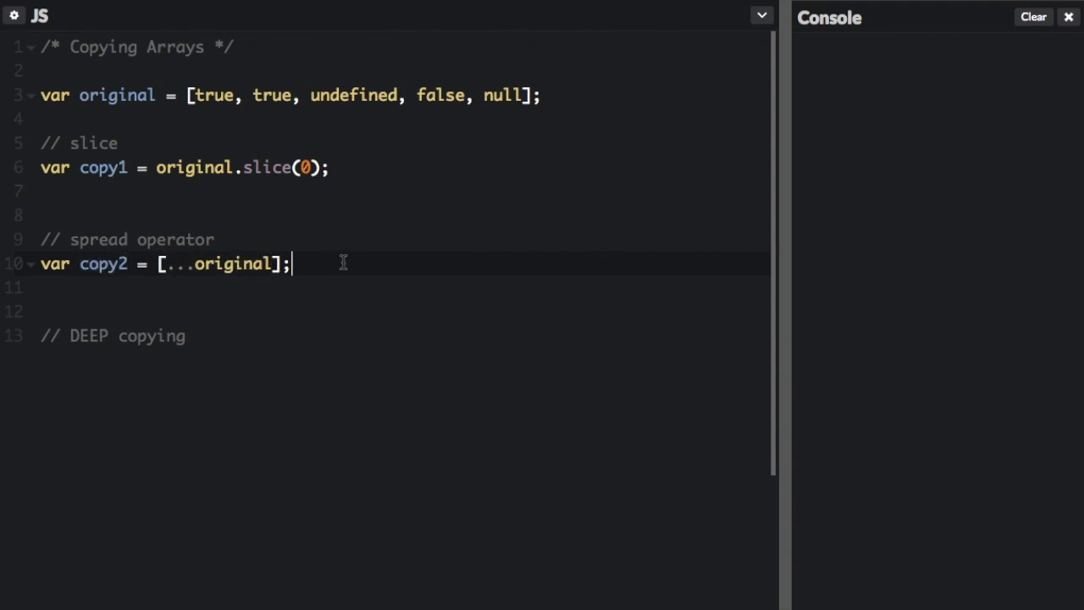
Add console.log(copy1, copy2) and highlight the second copy's output in the console
{"action": "type", "text": "console.log(copy1, copy2);"}
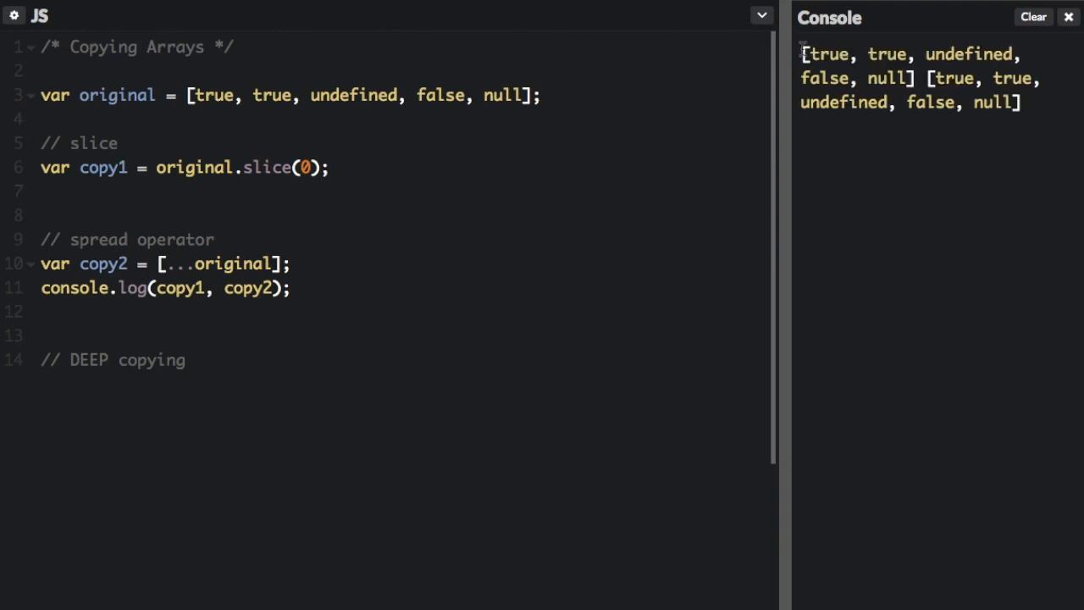
{"action": "left_click_drag", "start_coordinate": [803, 53], "coordinate": [918, 78]}
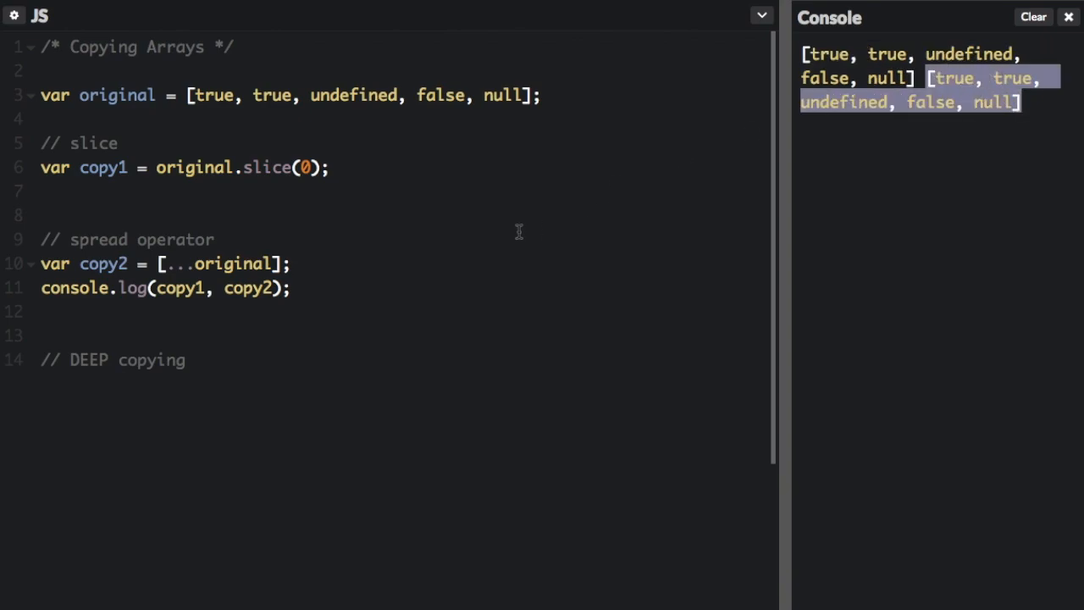
{"action": "mouse_move", "coordinate": [339, 355]}
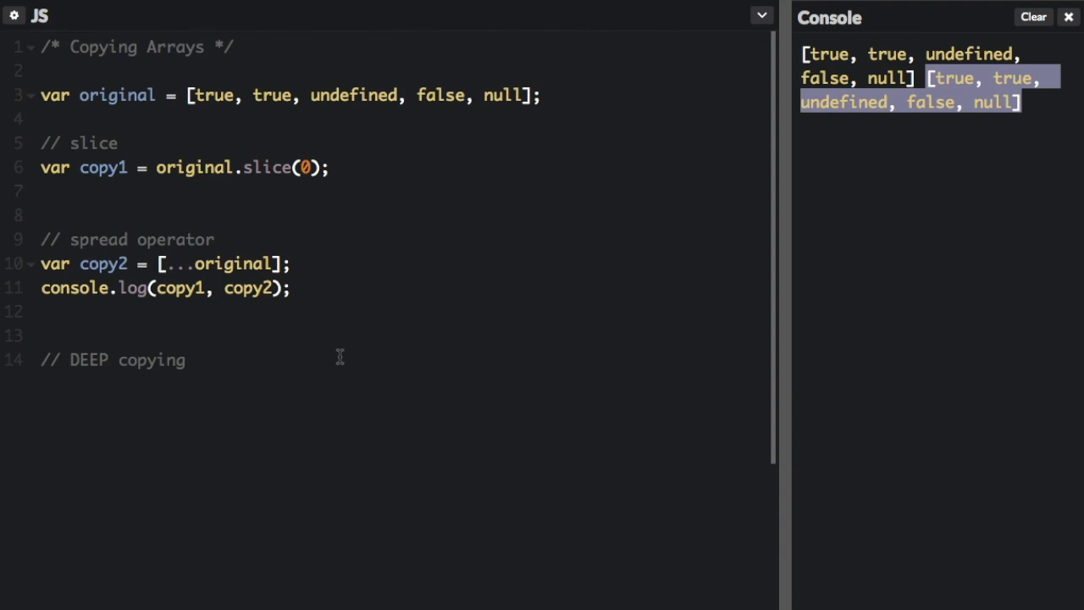
{"action": "mouse_move", "coordinate": [282, 307]}
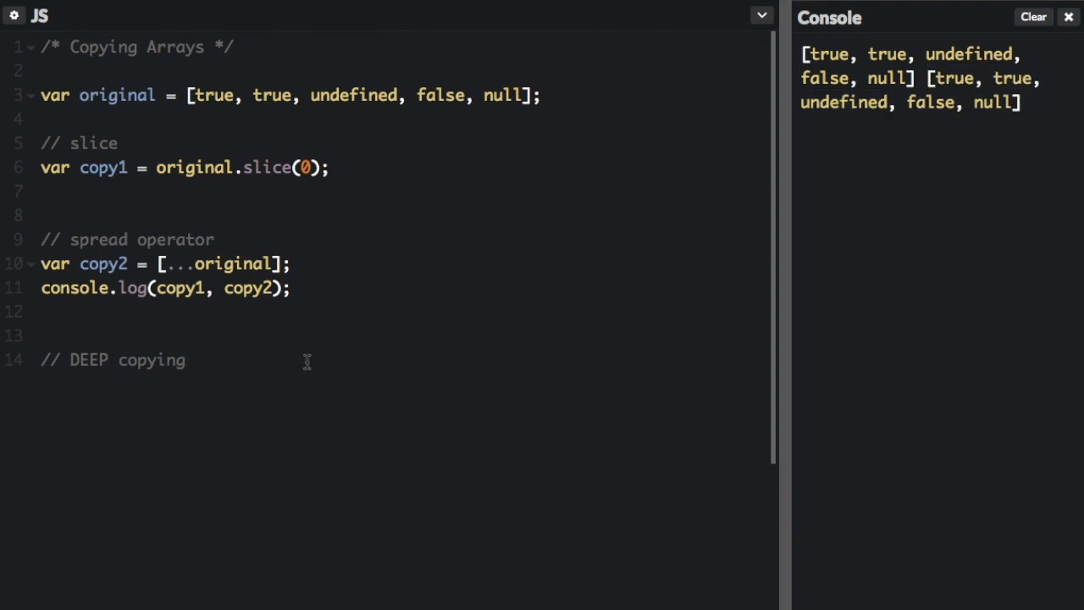
Declare var deepArray = [["freeCodeCamp"]] under the DEEP copying comment
{"action": "left_click", "coordinate": [183, 359]}
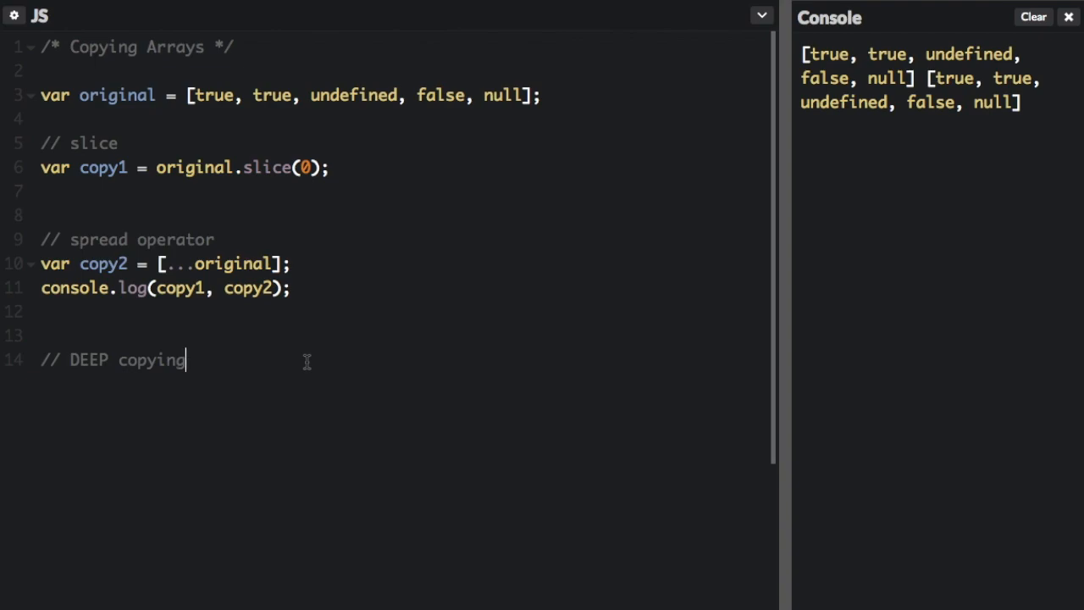
{"action": "type", "text": "v"}
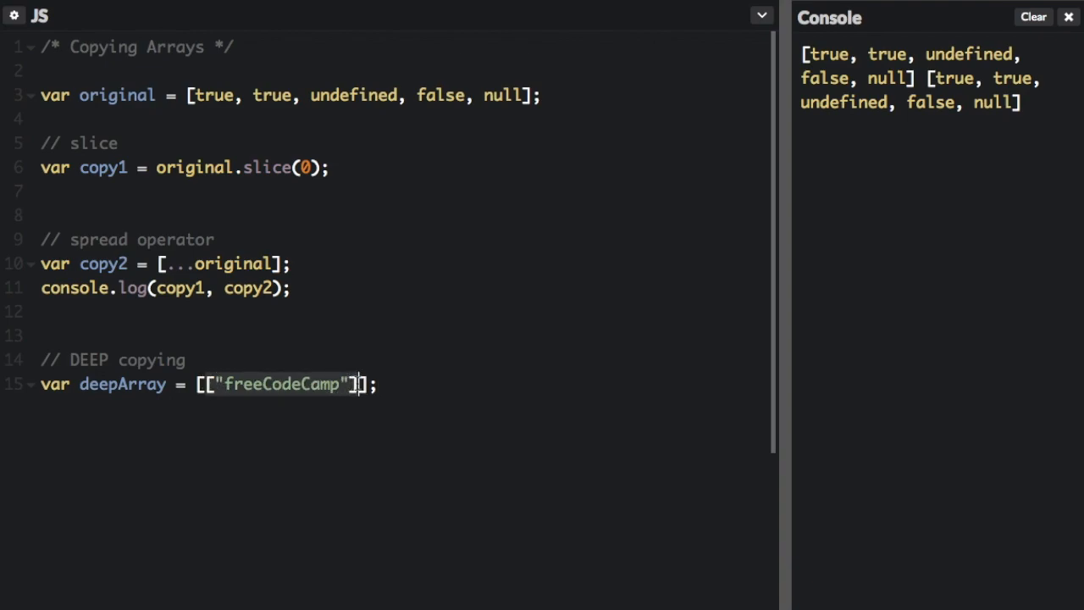
{"action": "left_click", "coordinate": [227, 383]}
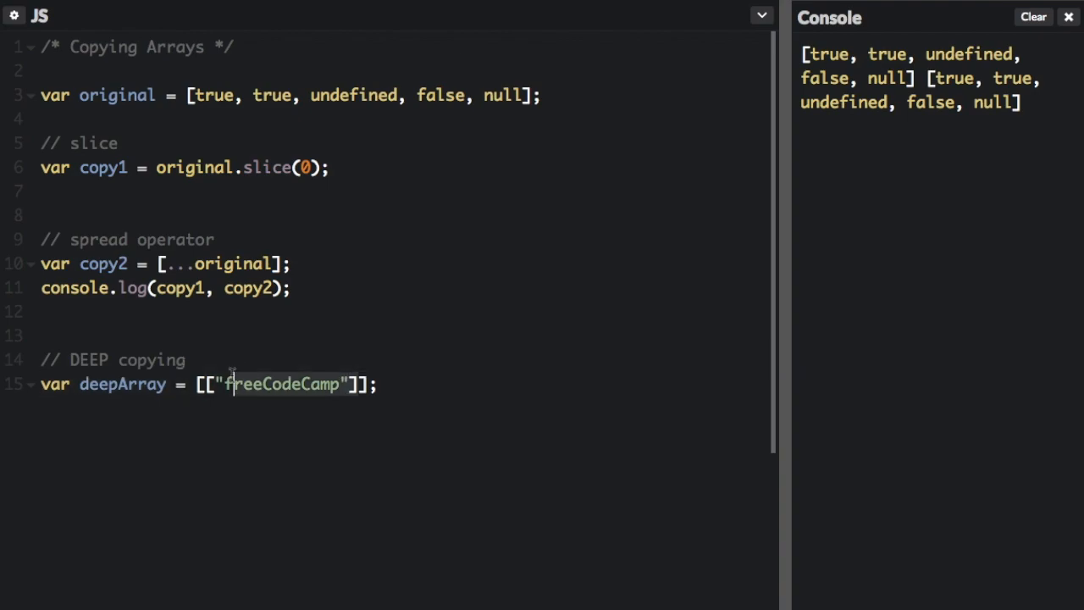
{"action": "left_click", "coordinate": [482, 403]}
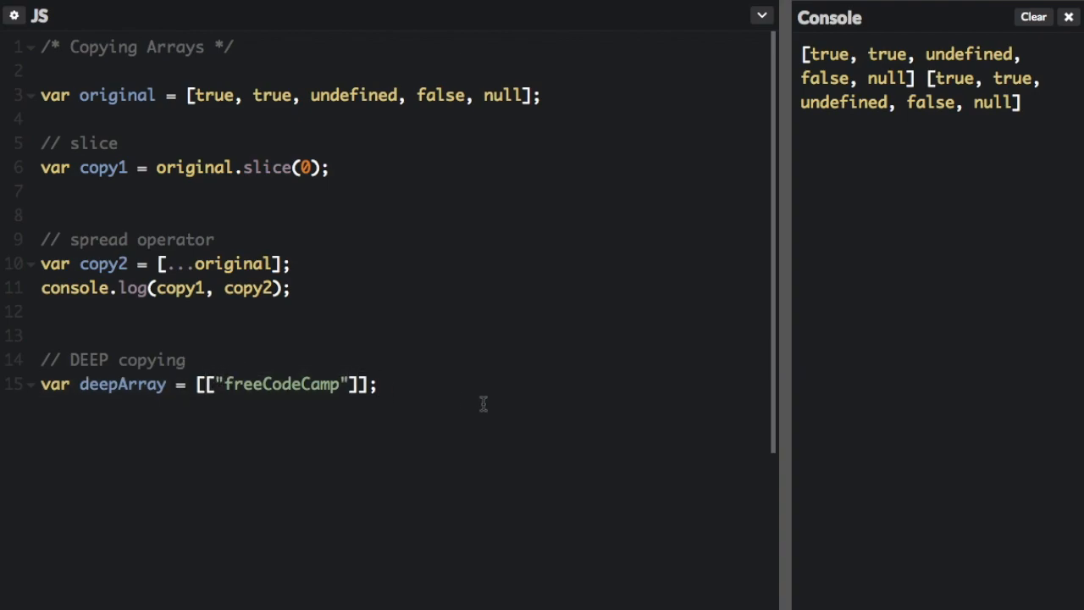
{"action": "type", "text": "v"}
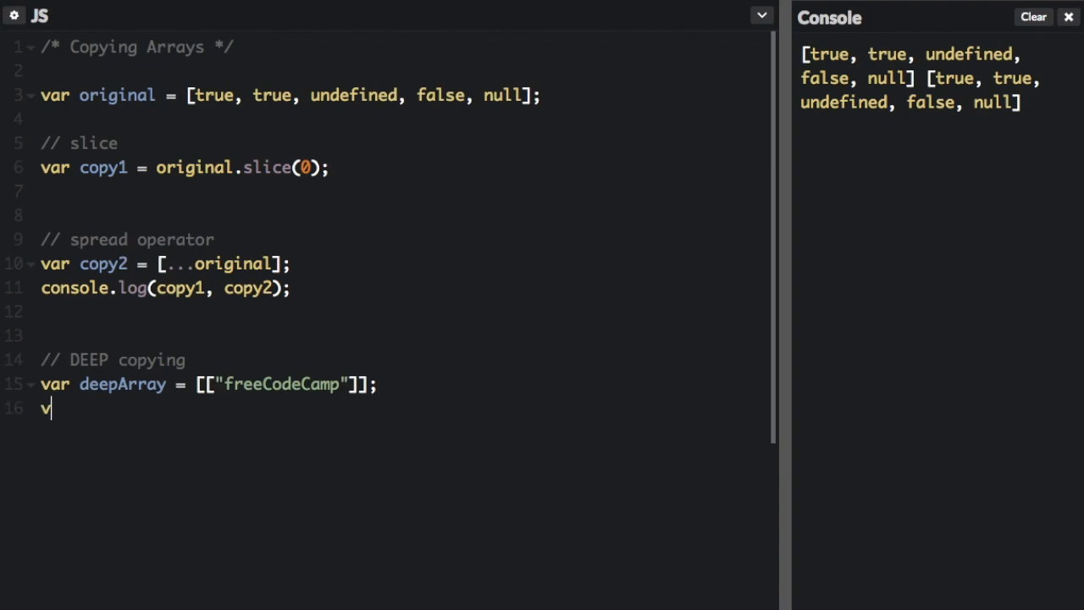
{"action": "type", "text": "ar shallowCopy ="}
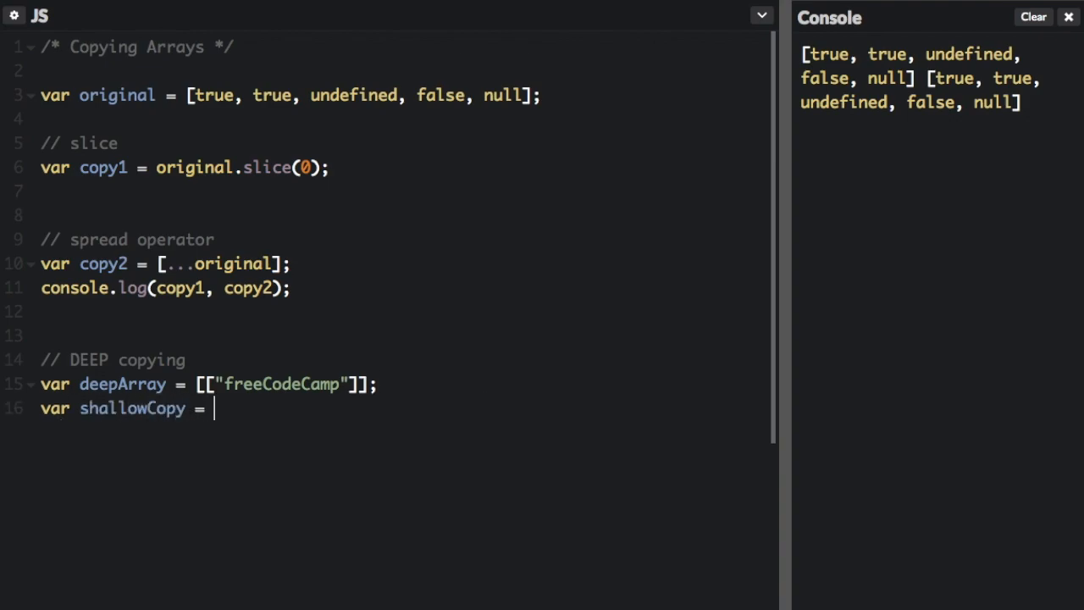
{"action": "type", "text": "deepArray.slice(0)"}
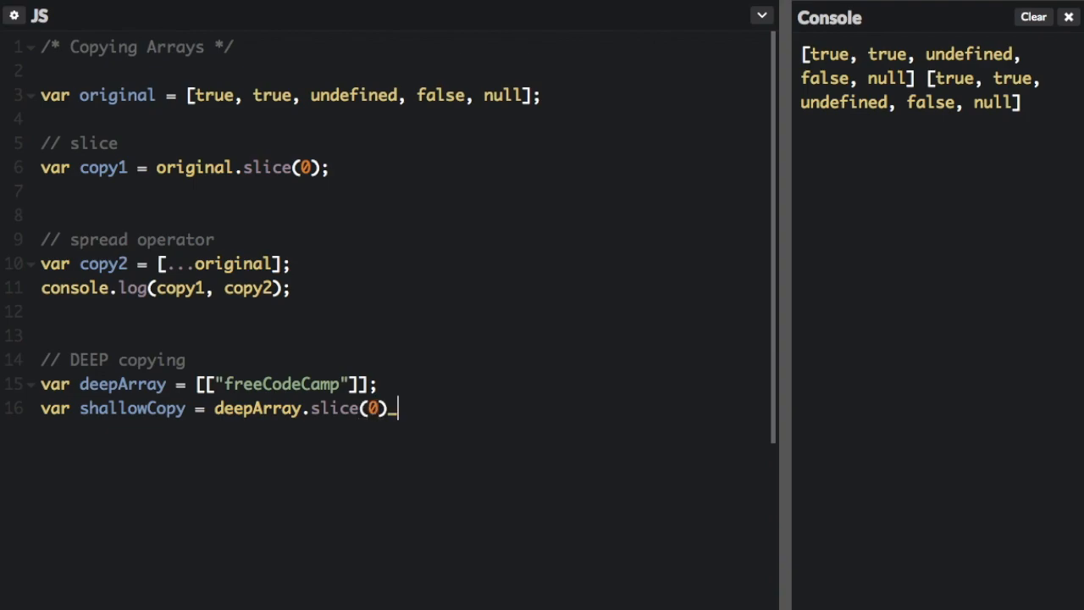
{"action": "type", "text": ";"}
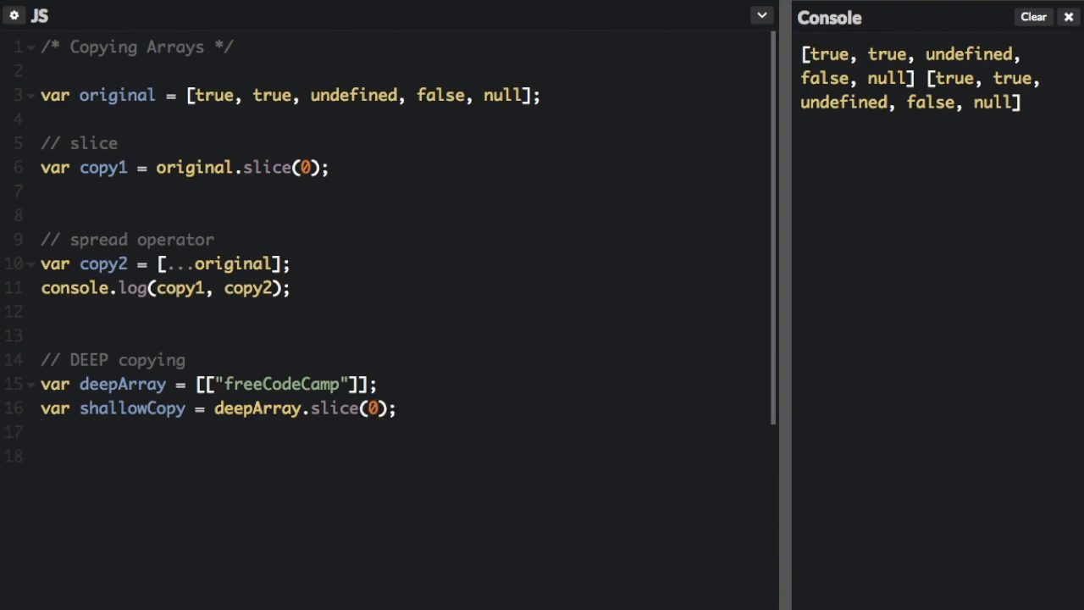
{"action": "type", "text": "shallowCopy["}
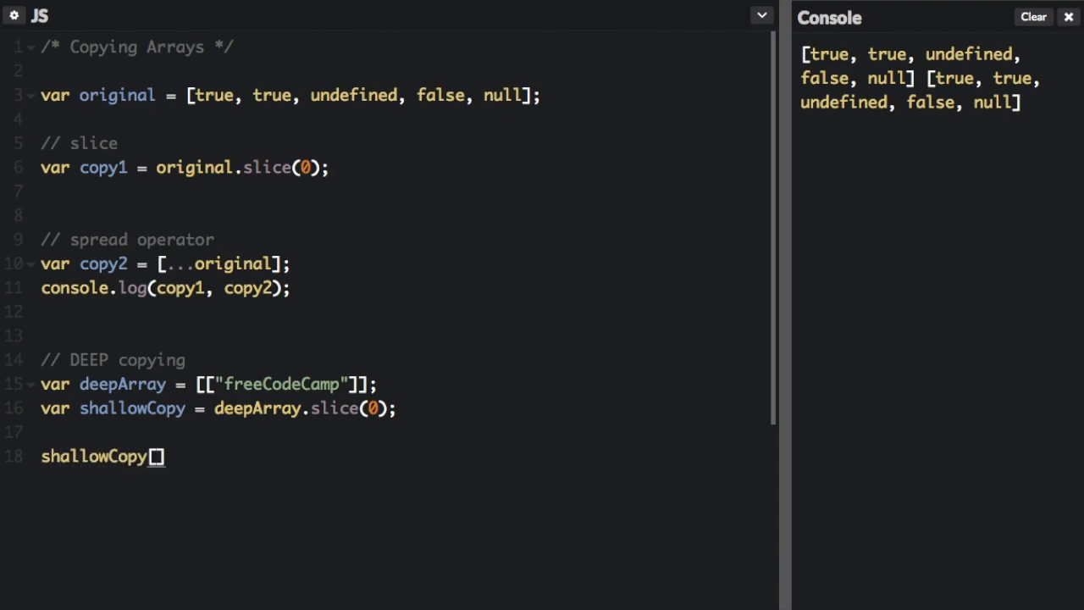
{"action": "type", "text": "[0].push(\"is great\")"}
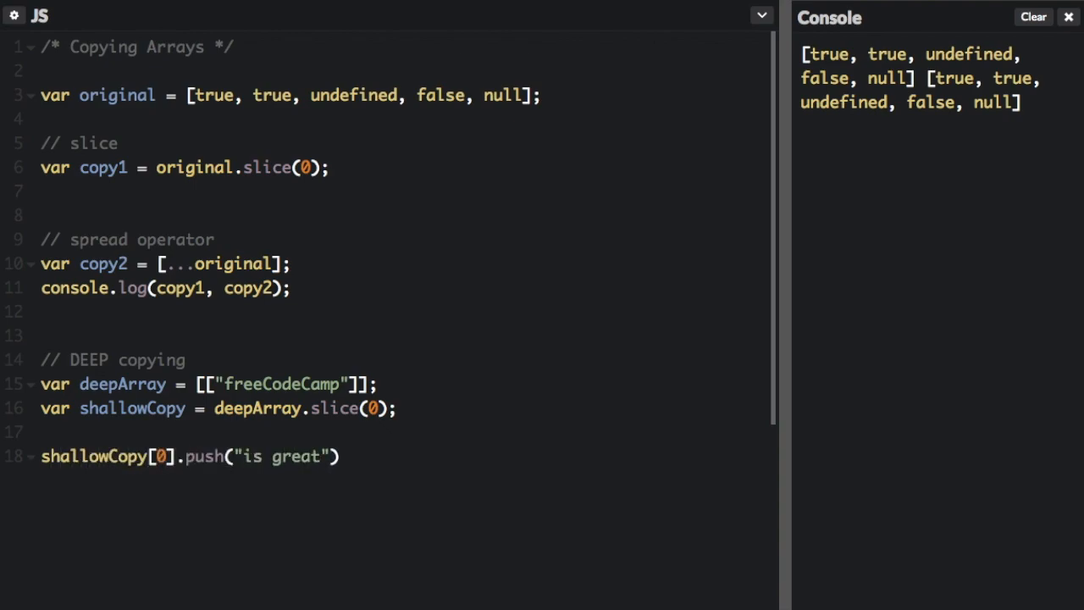
{"action": "type", "text": ";"}
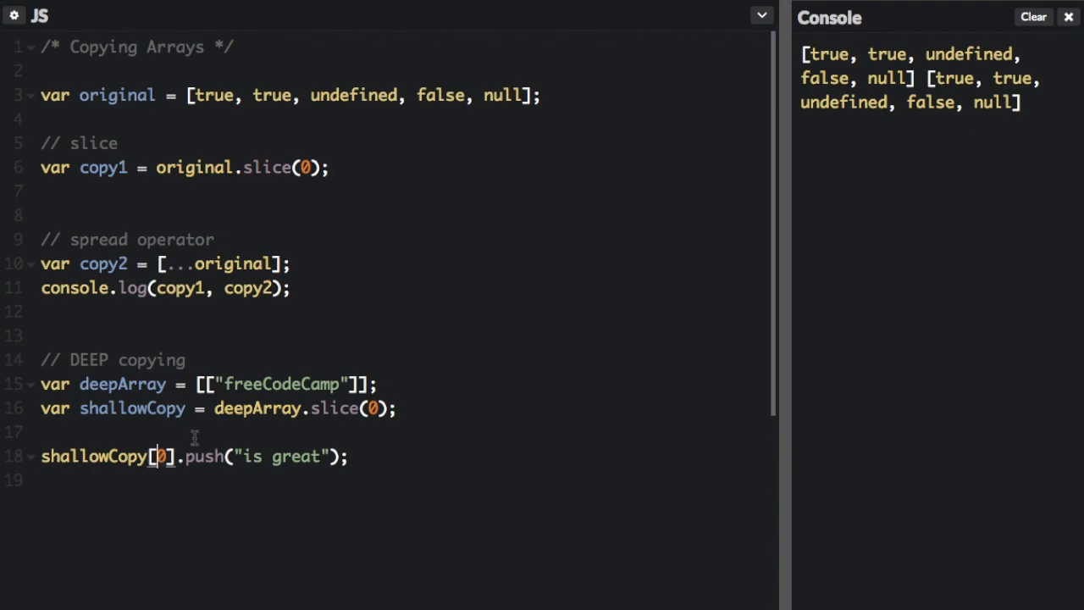
{"action": "double_click", "coordinate": [279, 383]}
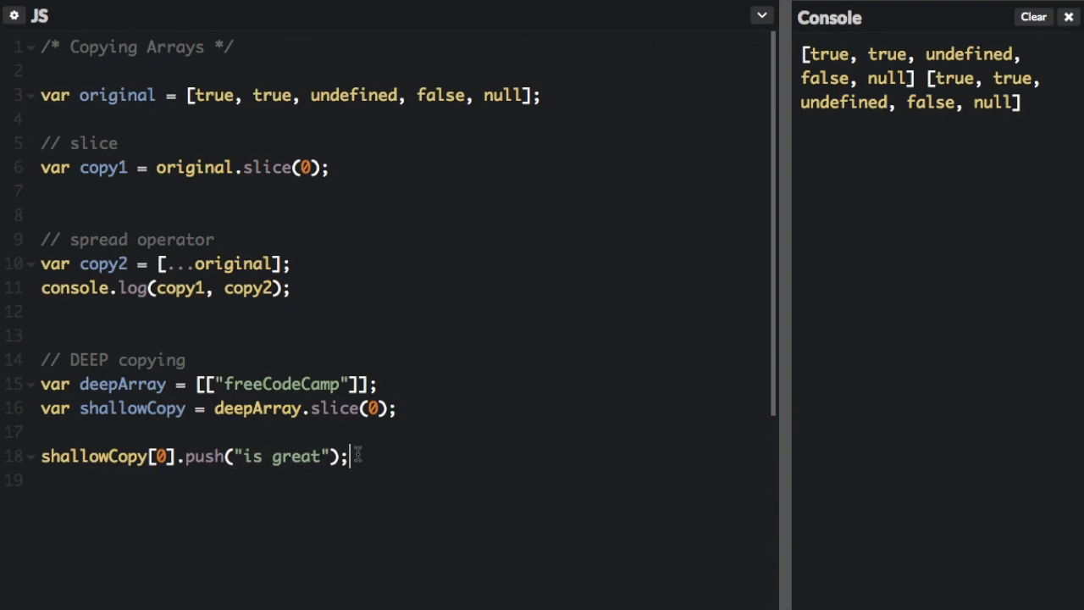
{"action": "type", "text": "consol"}
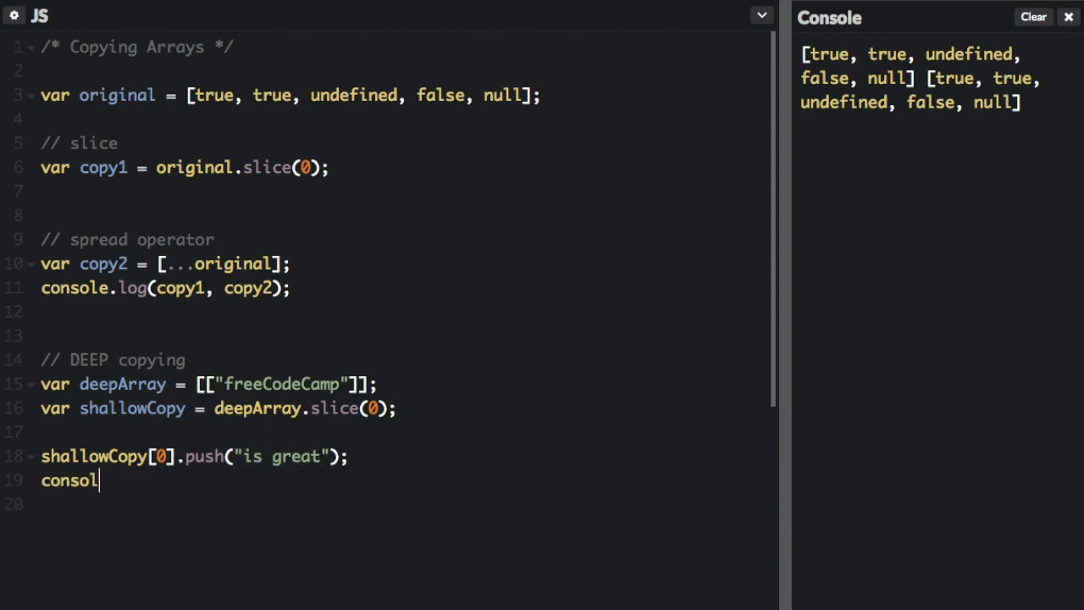
{"action": "type", "text": "e.log(deepArray)"}
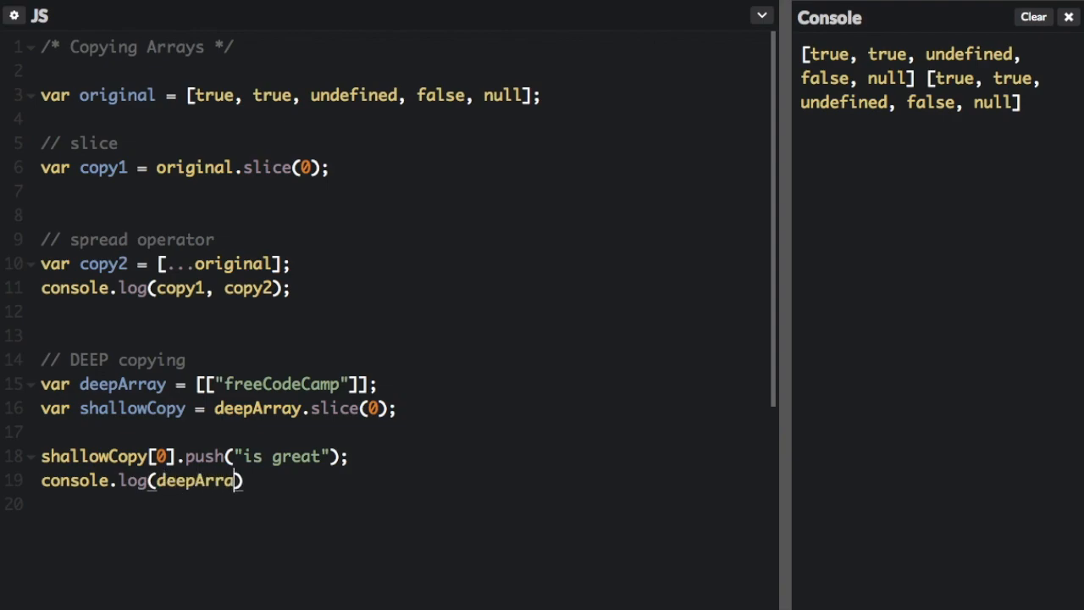
{"action": "type", "text": "[0], shallowCop"}
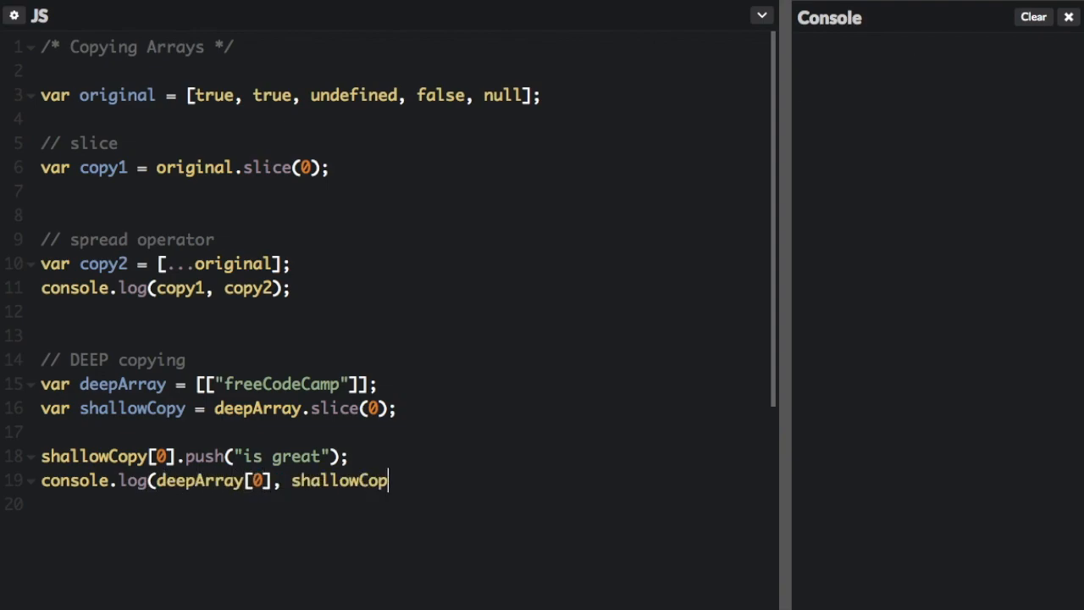
{"action": "type", "text": "y[0])"}
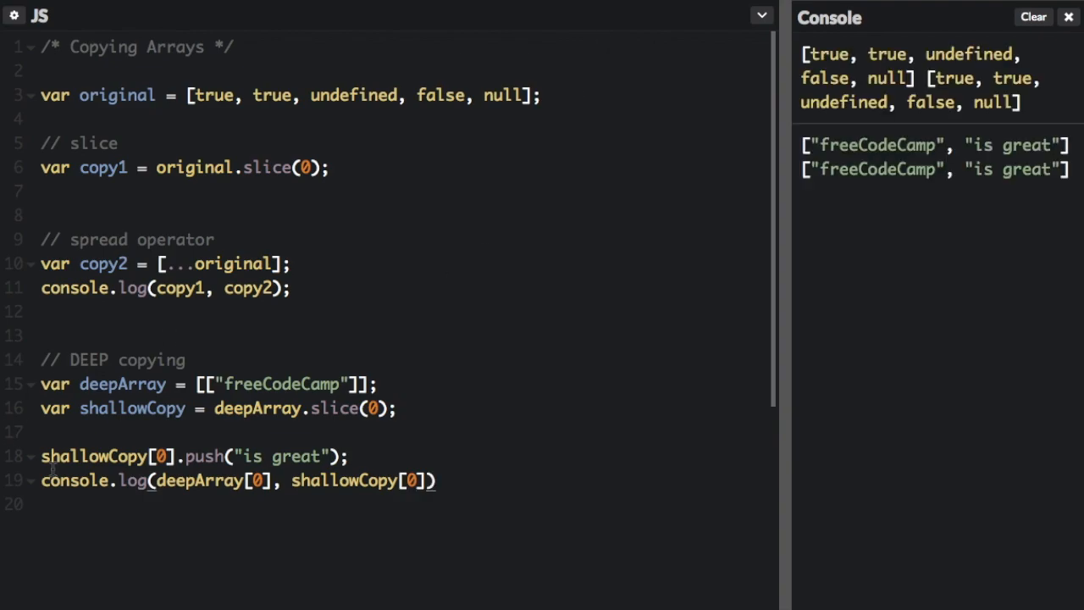
{"action": "double_click", "coordinate": [200, 481]}
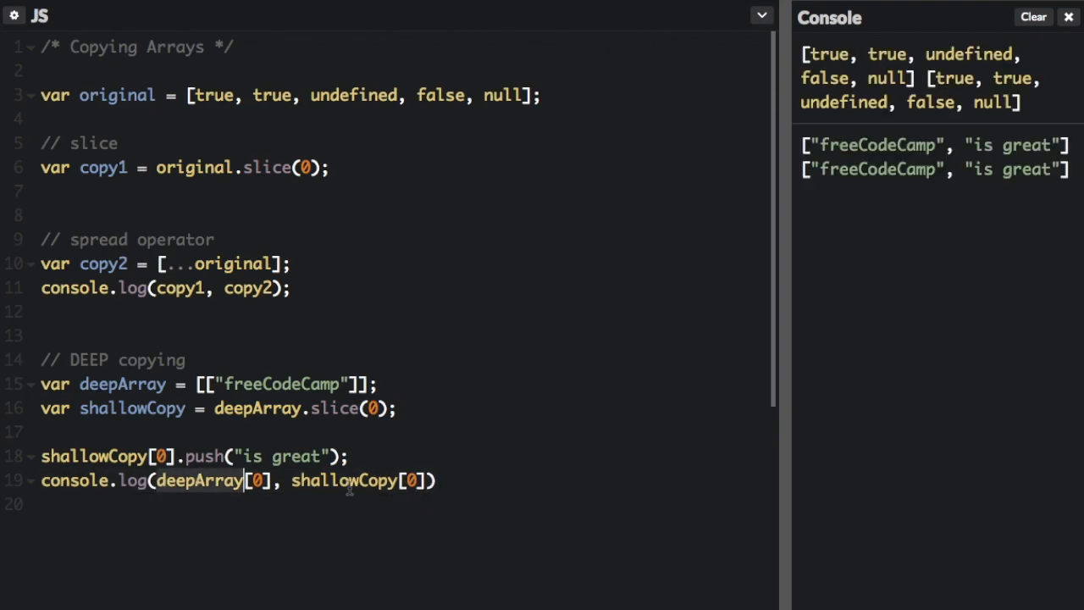
{"action": "double_click", "coordinate": [342, 482]}
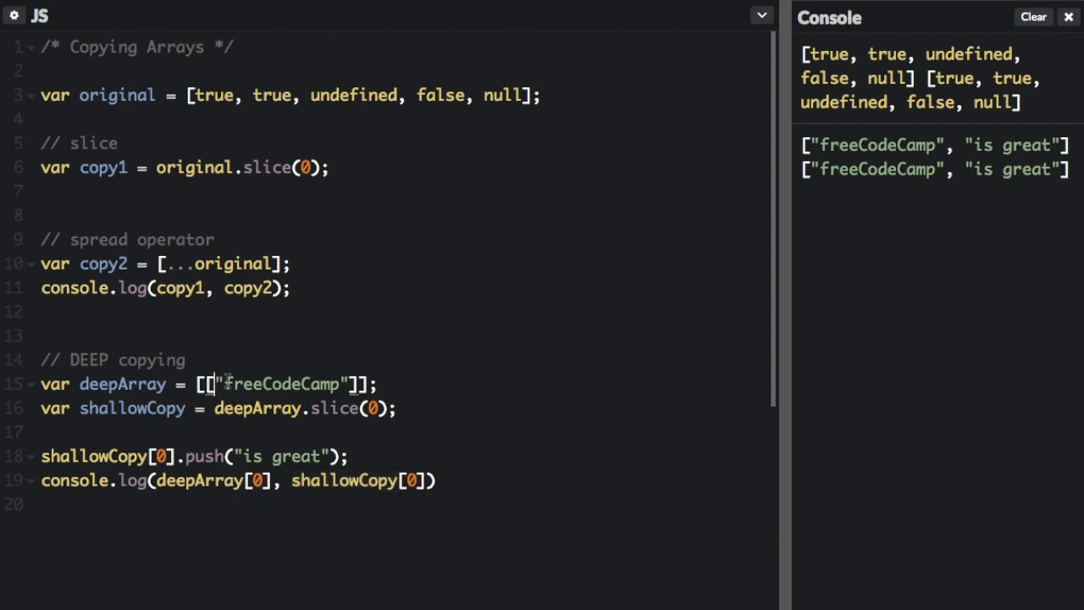
{"action": "double_click", "coordinate": [244, 408]}
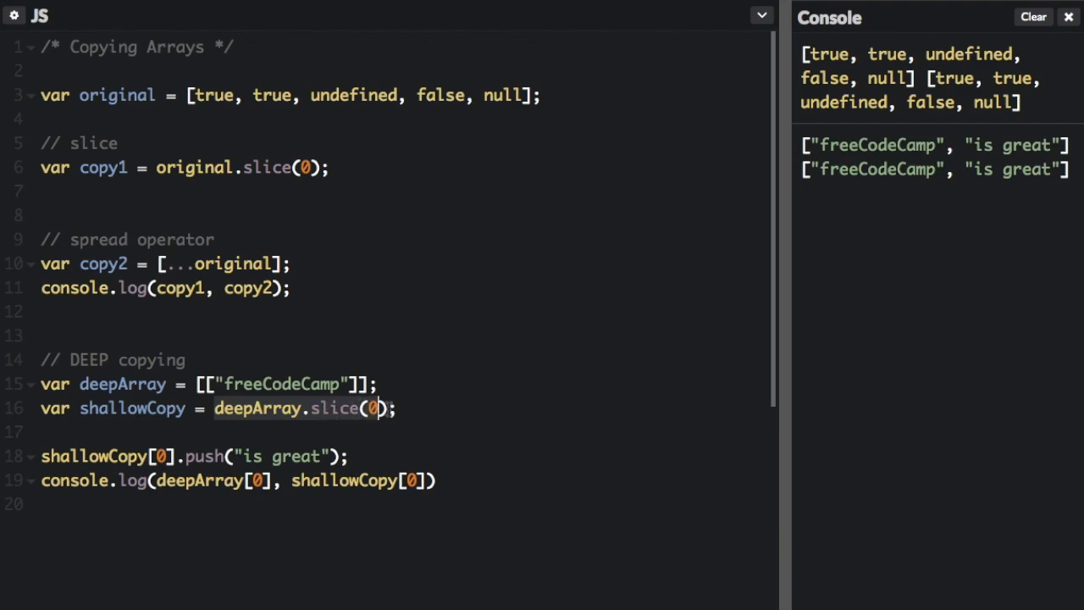
{"action": "left_click", "coordinate": [398, 408]}
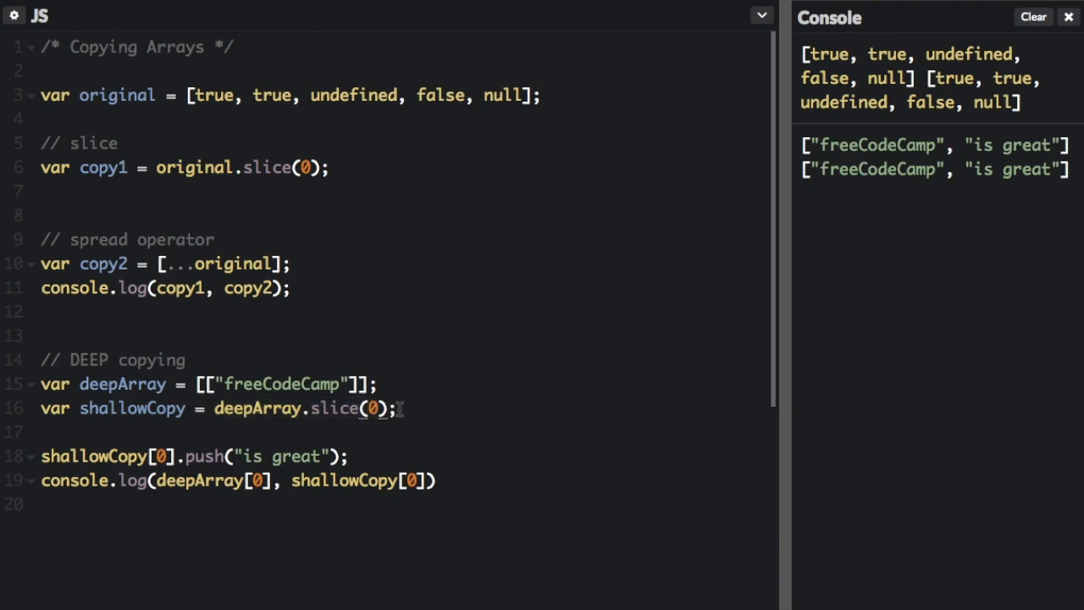
{"action": "double_click", "coordinate": [132, 407]}
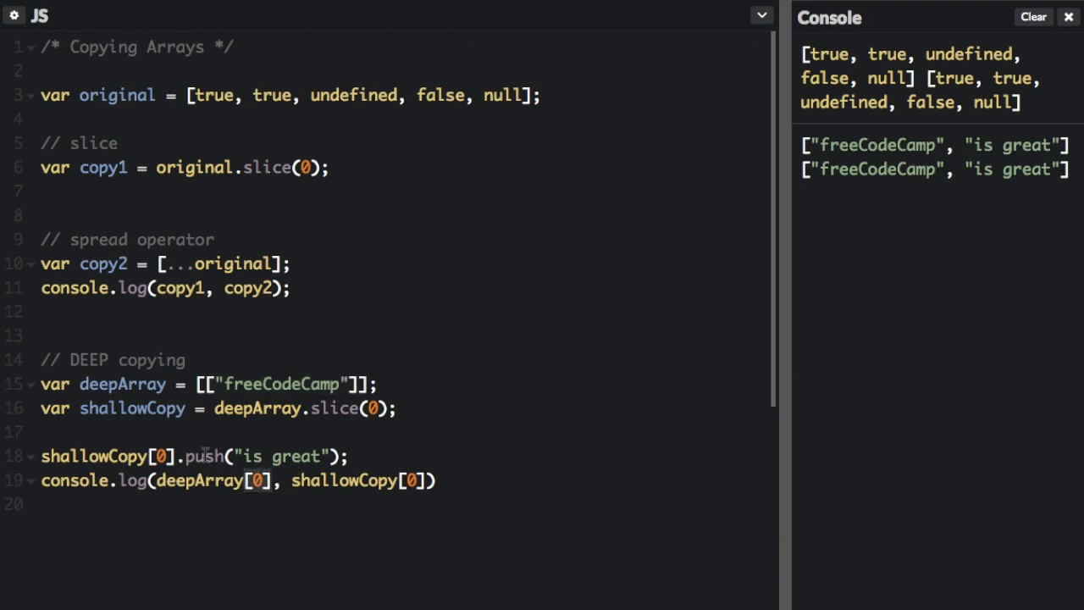
{"action": "double_click", "coordinate": [288, 455]}
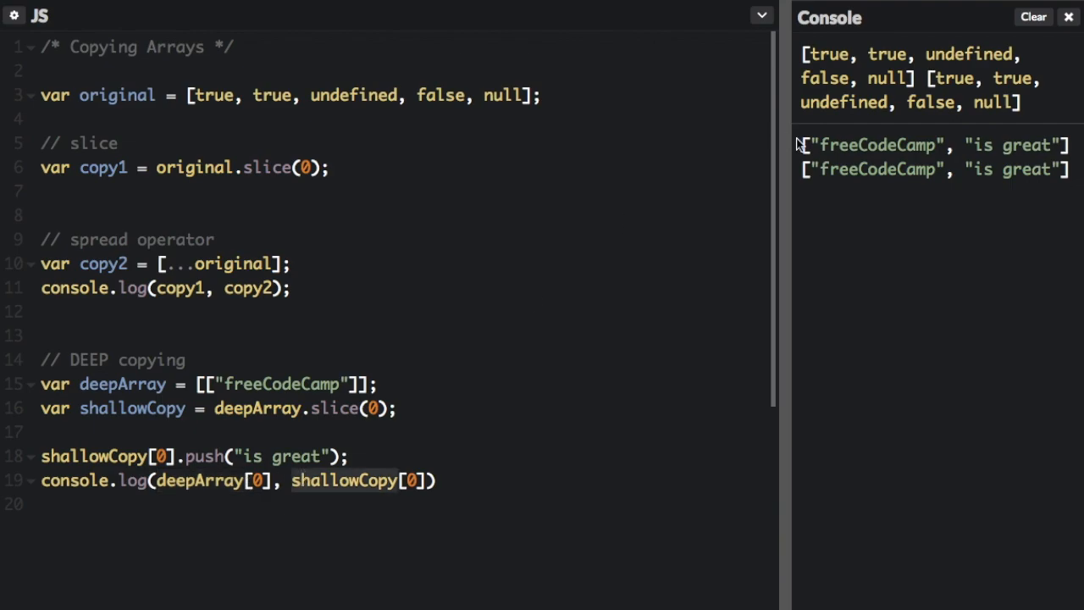
{"action": "left_click_drag", "start_coordinate": [805, 144], "coordinate": [1067, 172]}
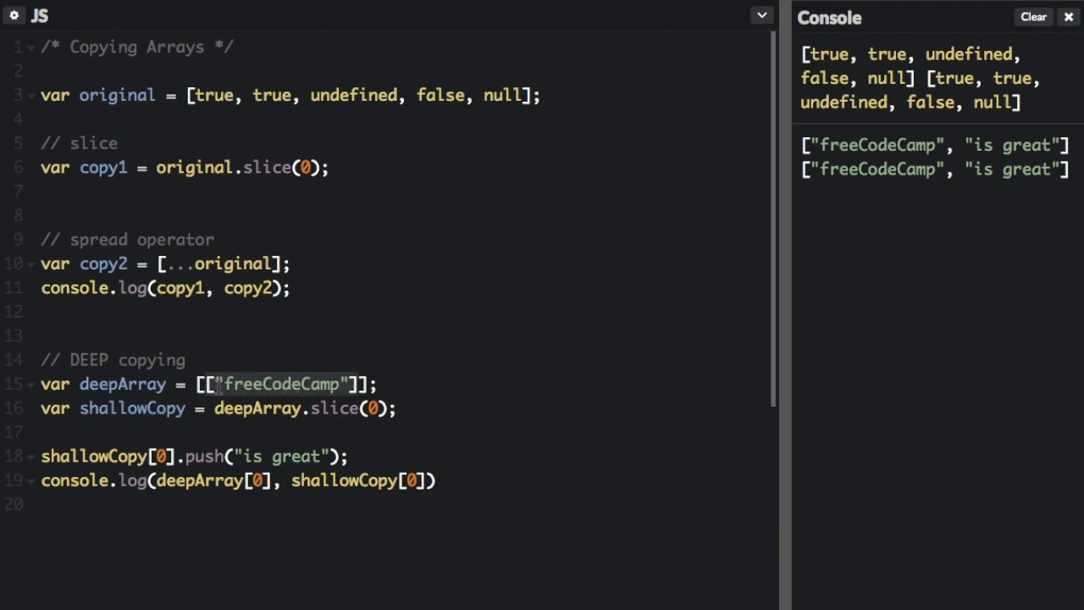
{"action": "double_click", "coordinate": [132, 407]}
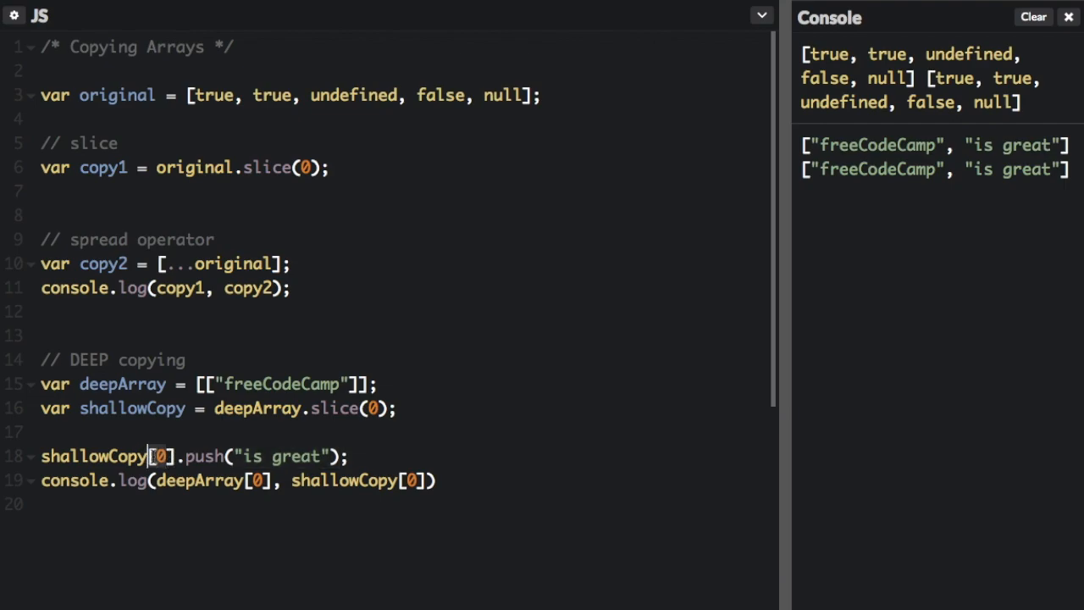
{"action": "double_click", "coordinate": [94, 456]}
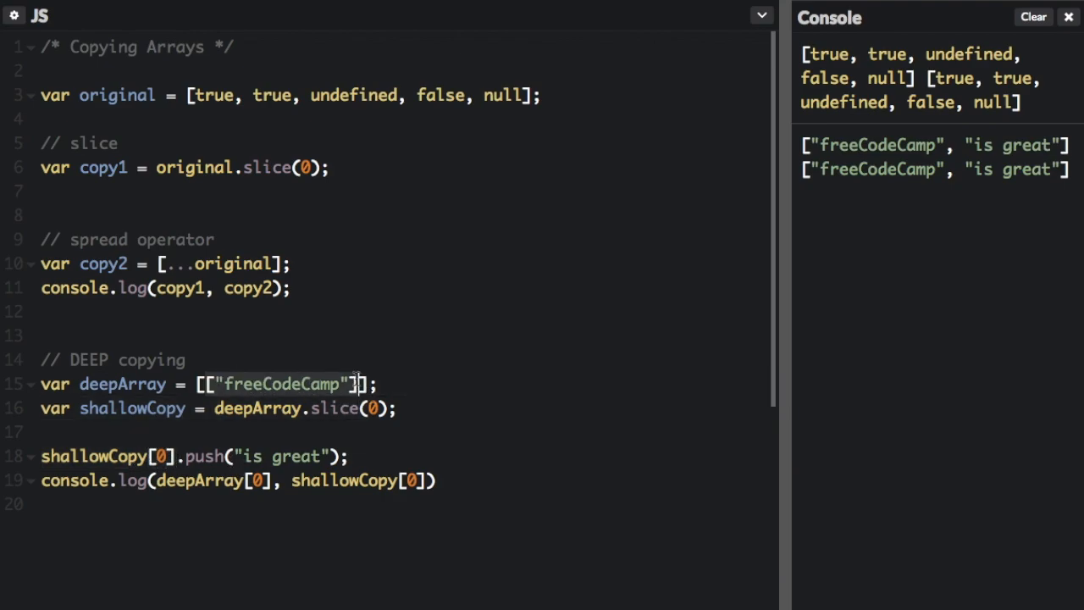
{"action": "mouse_move", "coordinate": [193, 413]}
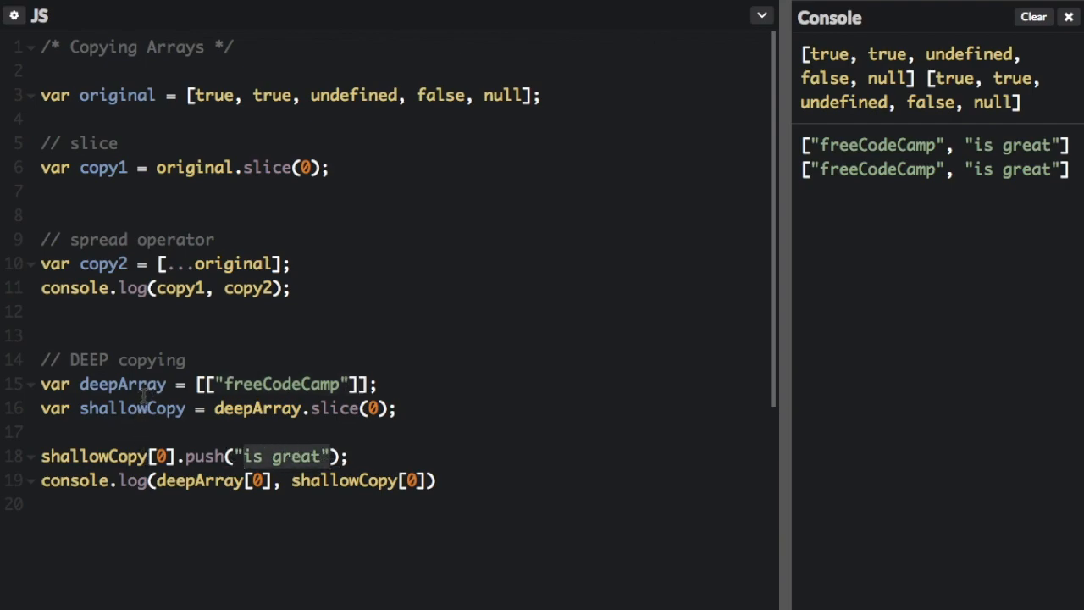
{"action": "double_click", "coordinate": [132, 407]}
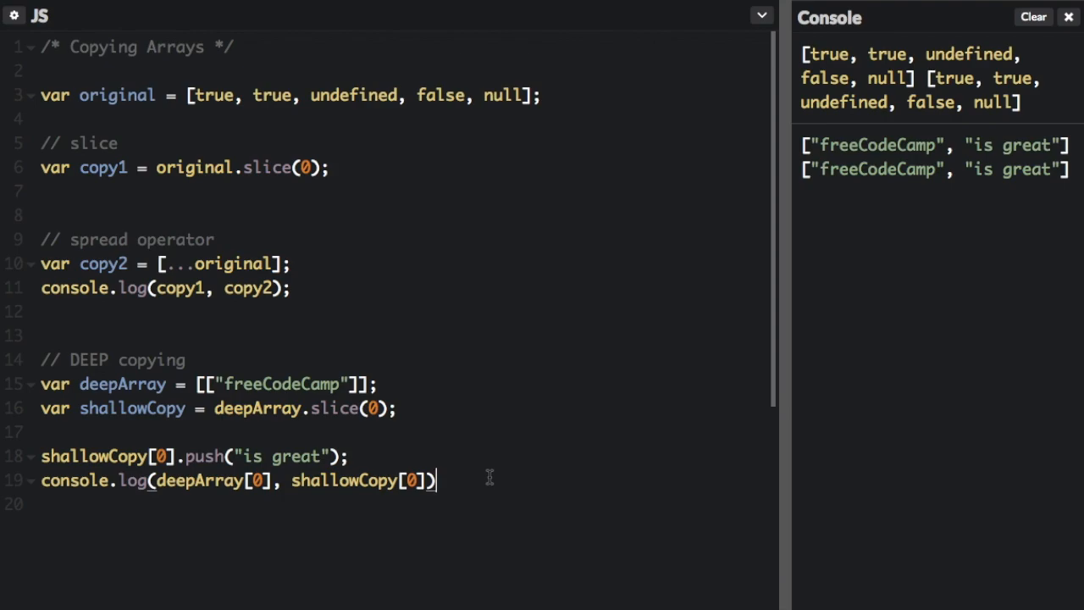
Write var deepCopy = JSON.parse(JSON.stringify(deepArray)); on line 21
{"action": "type", "text": "var deepCopy = S"}
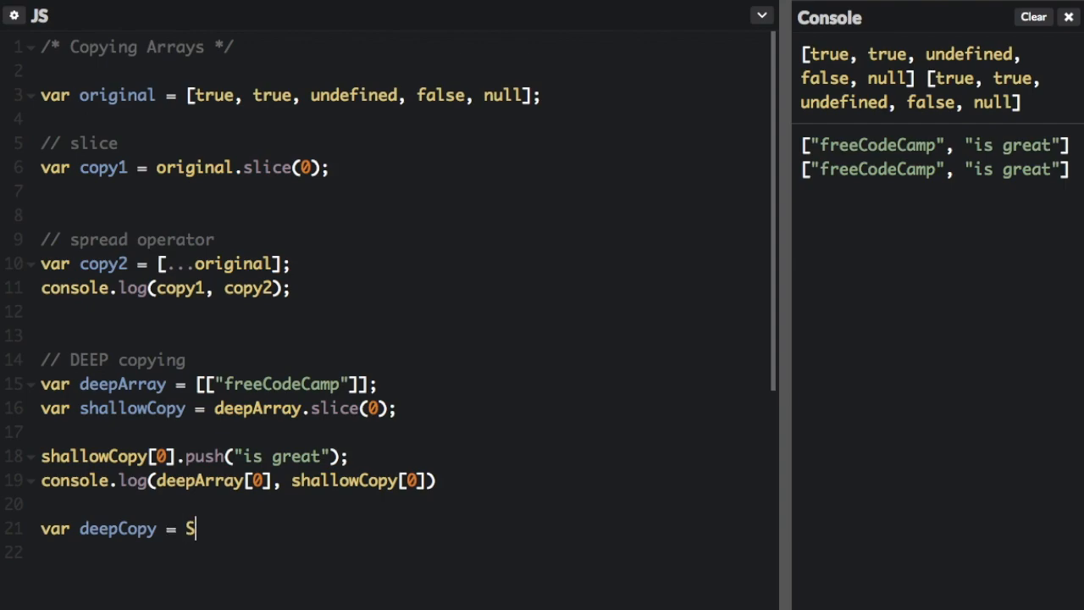
{"action": "type", "text": "SON.parse(JSO"}
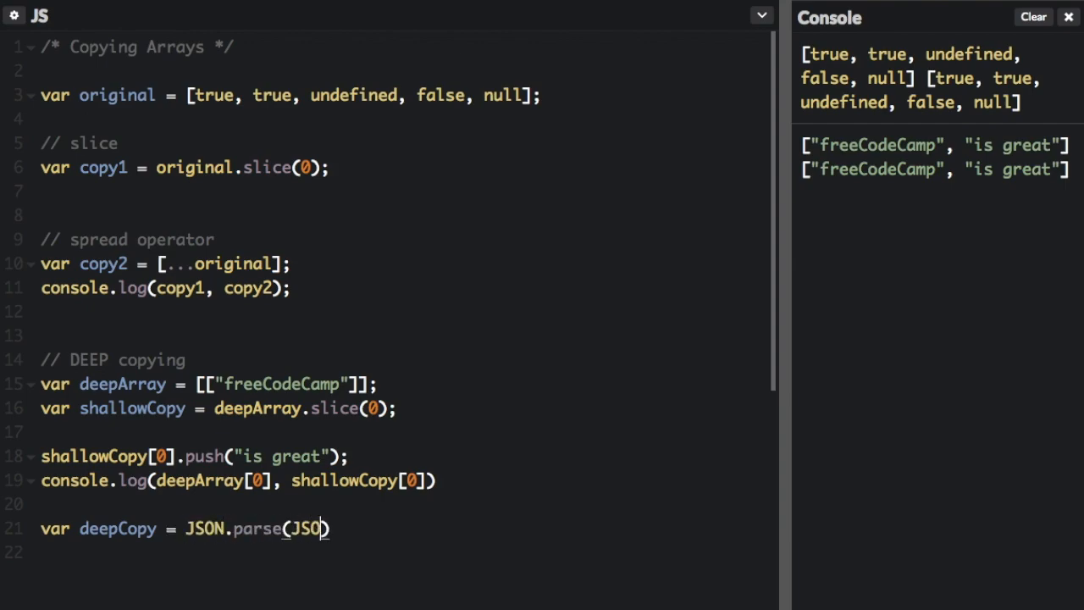
{"action": "type", "text": "N.stringify"}
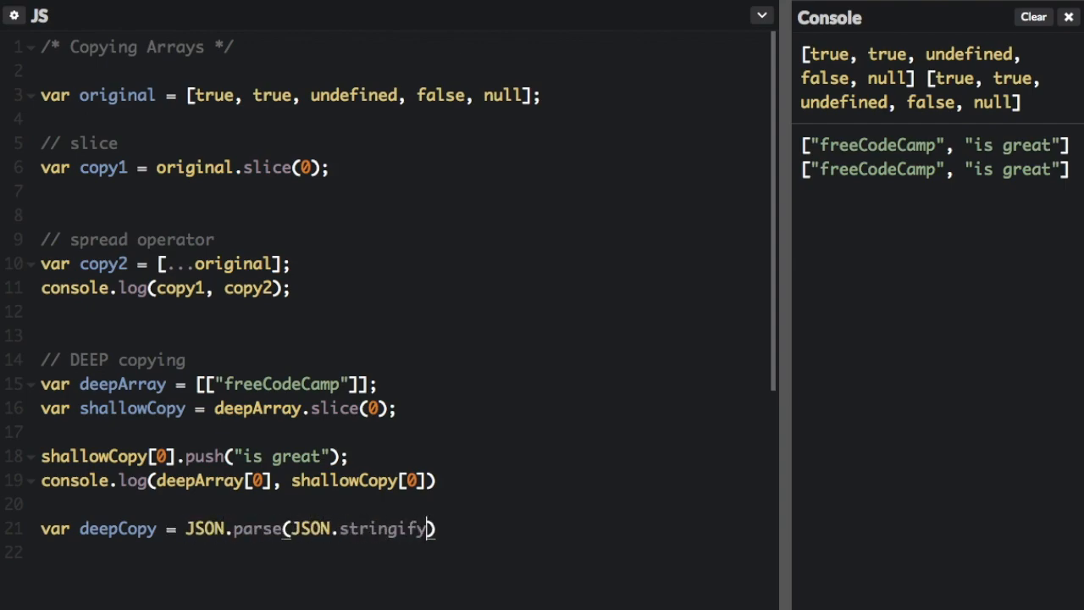
{"action": "type", "text": "(deepArray));"}
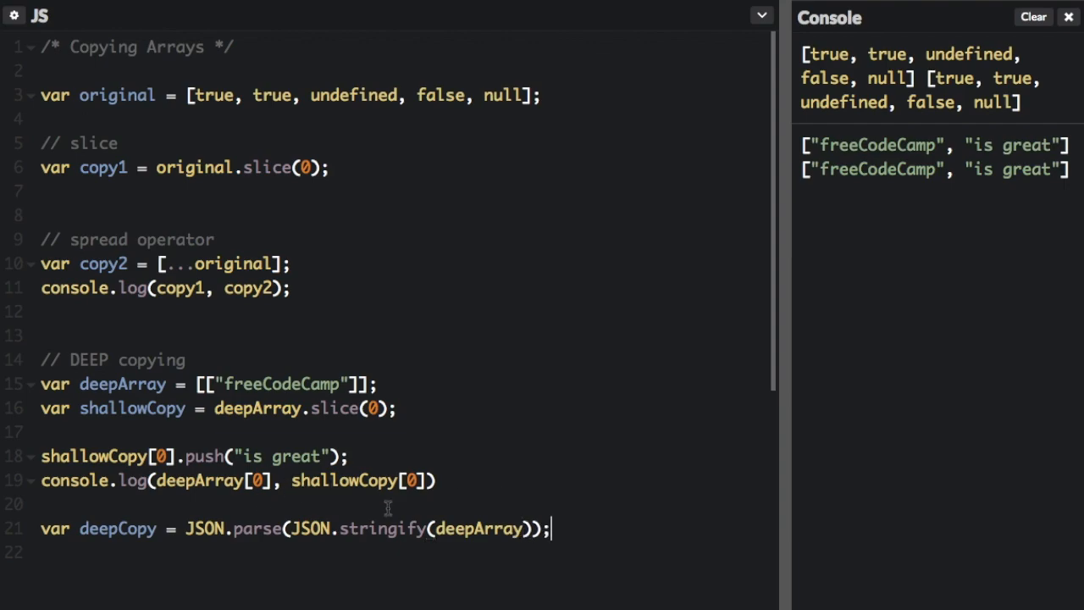
Highlight JSON.stringify and JSON.parse in the deep copy line and select the push-and-log lines
{"action": "double_click", "coordinate": [478, 528]}
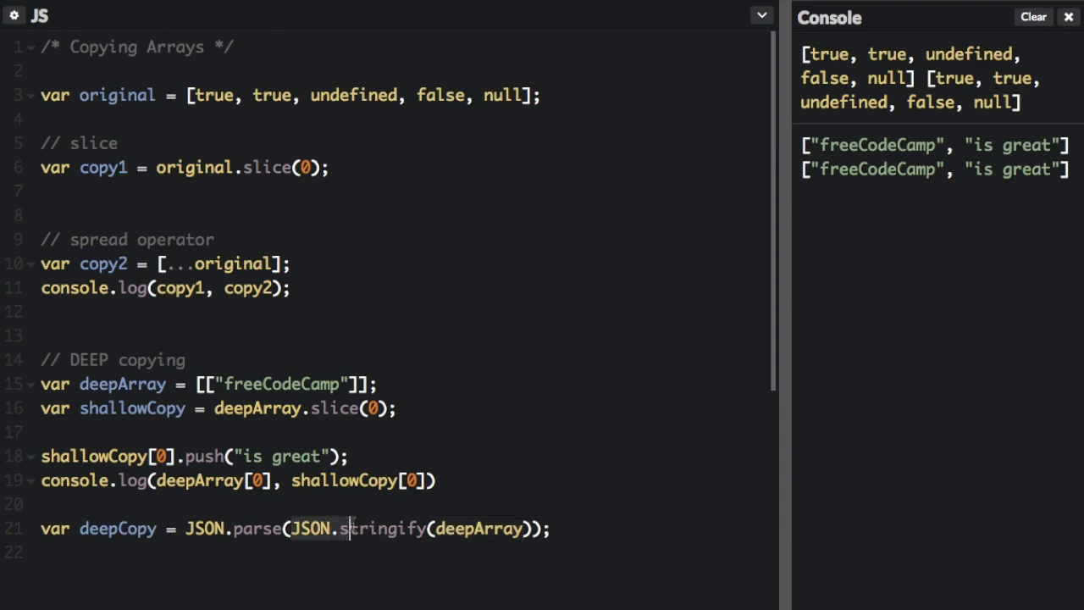
{"action": "double_click", "coordinate": [386, 529]}
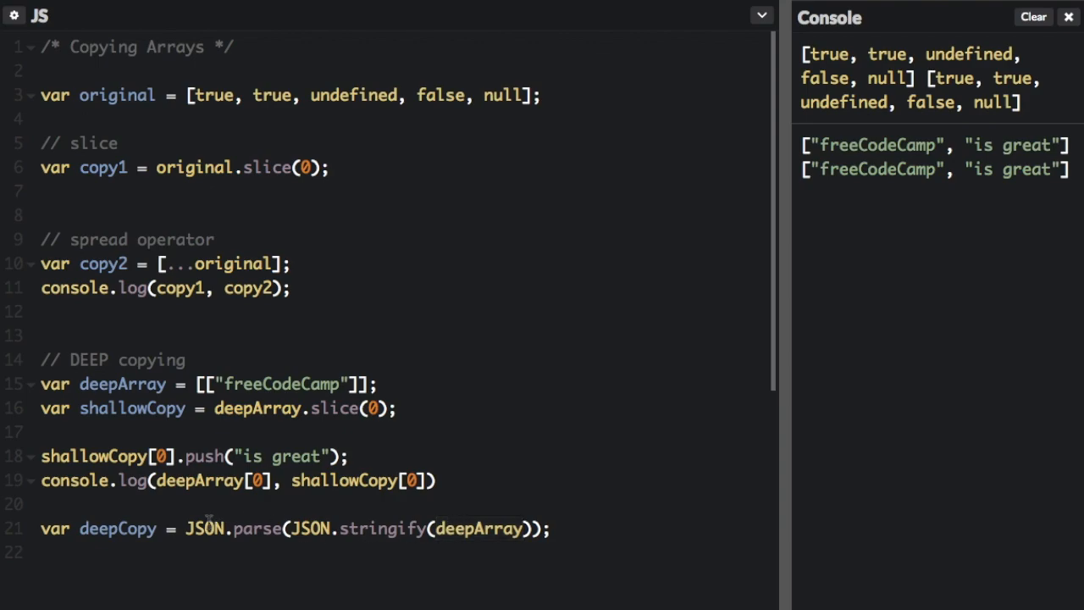
{"action": "double_click", "coordinate": [257, 529]}
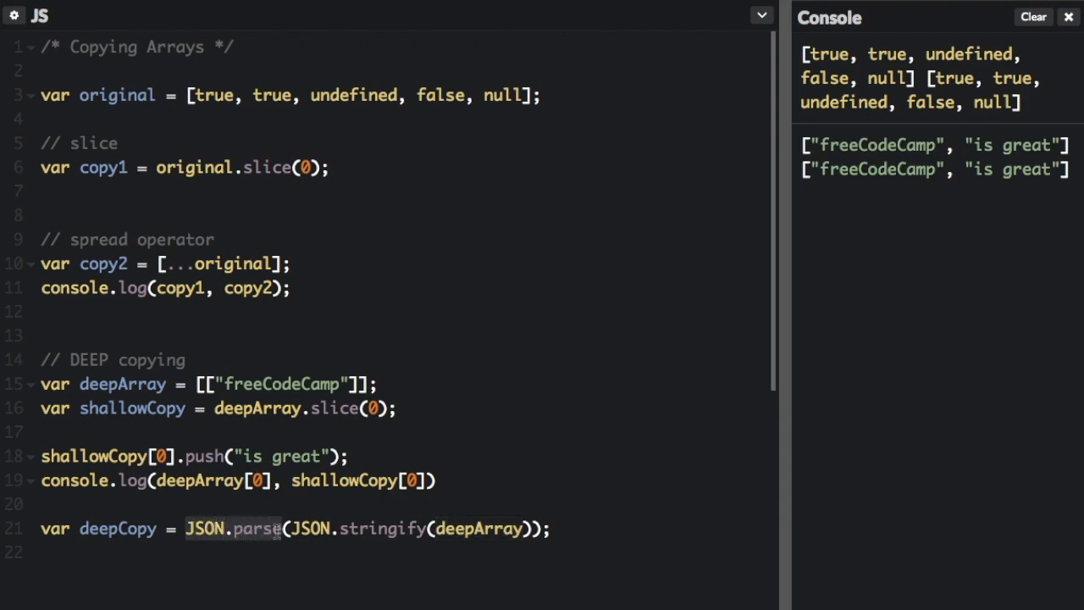
{"action": "left_click_drag", "start_coordinate": [186, 529], "coordinate": [495, 529]}
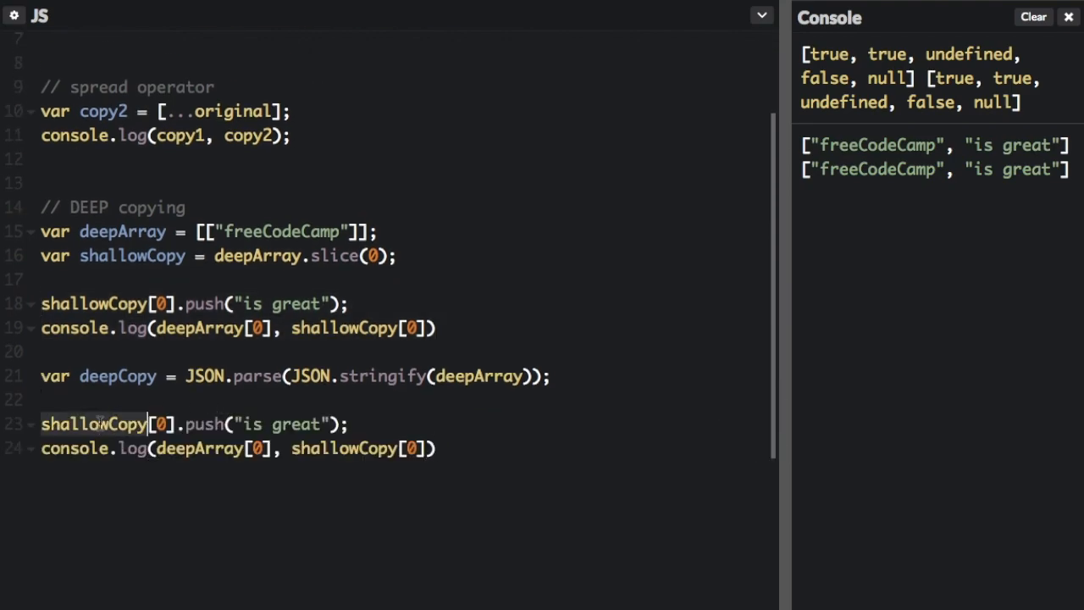
Rename shallowCopy to deepCopy in the duplicated lines, comment out the old ones, and check the console
{"action": "type", "text": "deepCopy"}
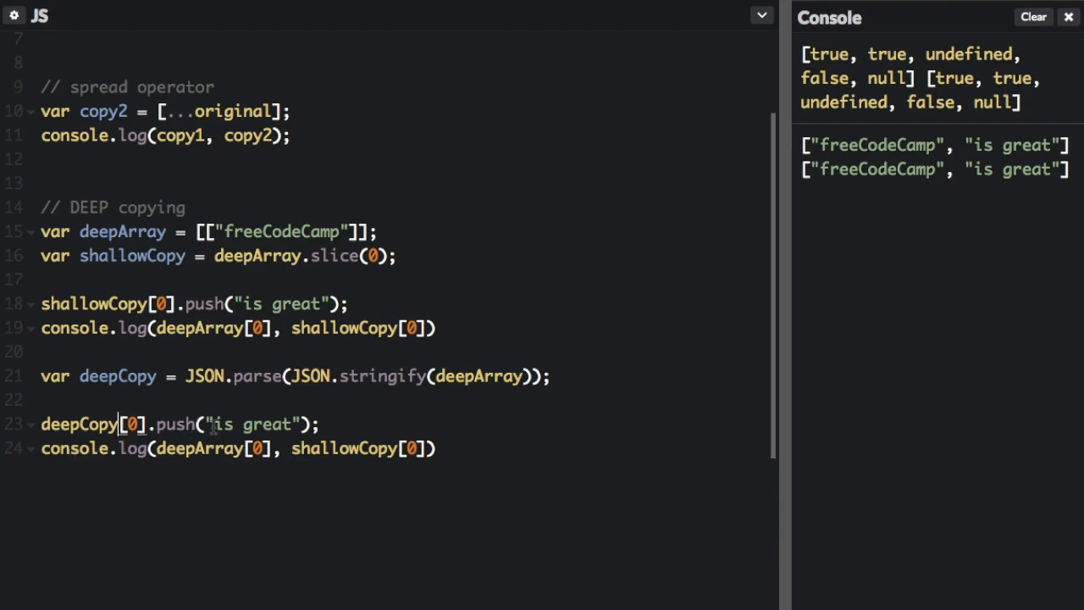
{"action": "double_click", "coordinate": [200, 447]}
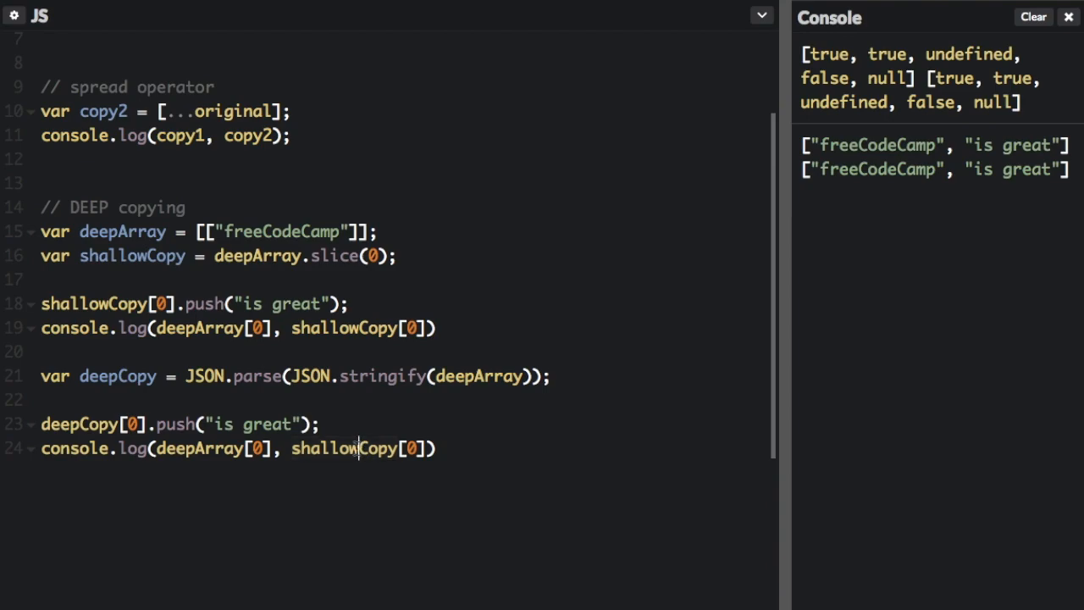
{"action": "double_click", "coordinate": [318, 447]}
{"action": "type", "text": "deep"}
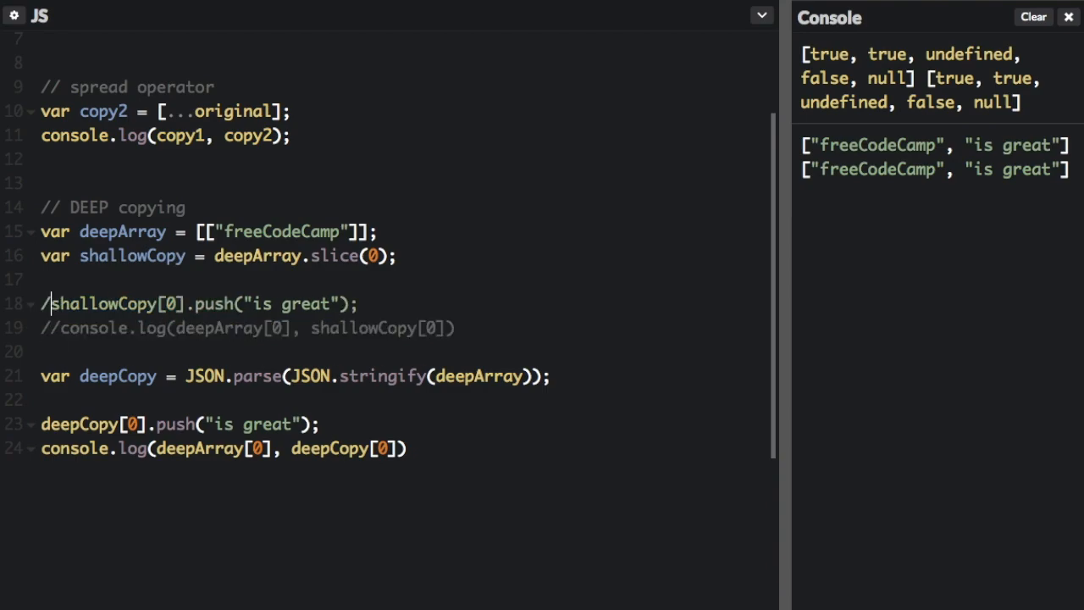
{"action": "type", "text": "/"}
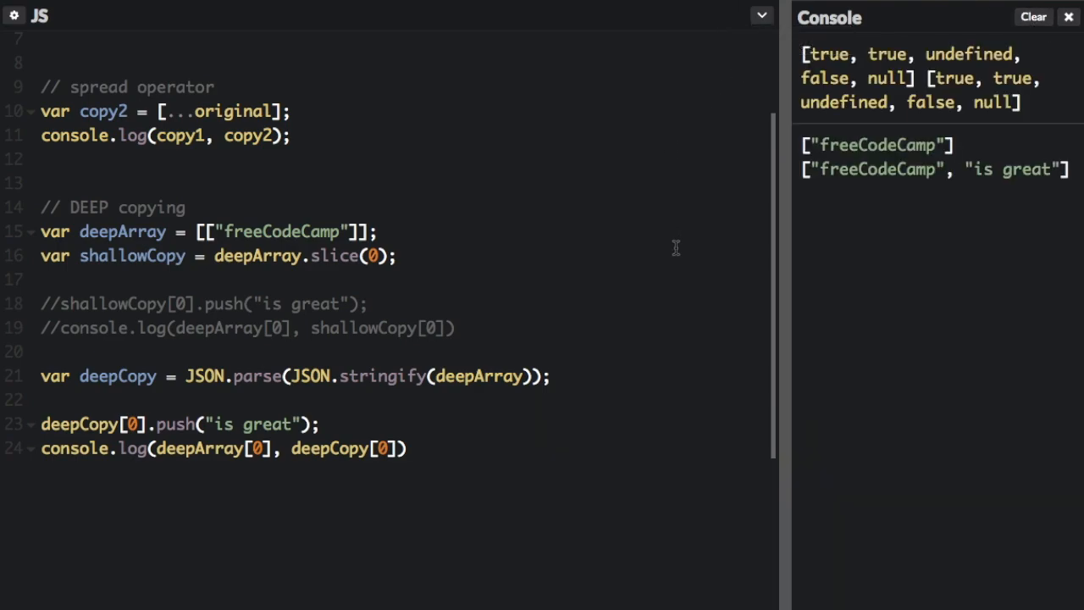
{"action": "mouse_move", "coordinate": [279, 432]}
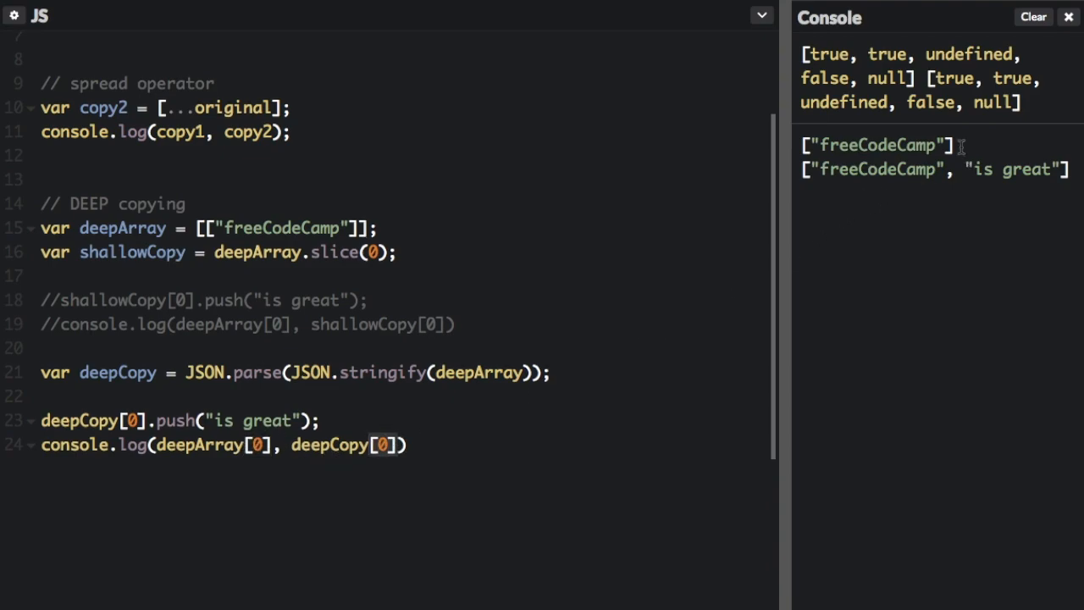
{"action": "double_click", "coordinate": [877, 146]}
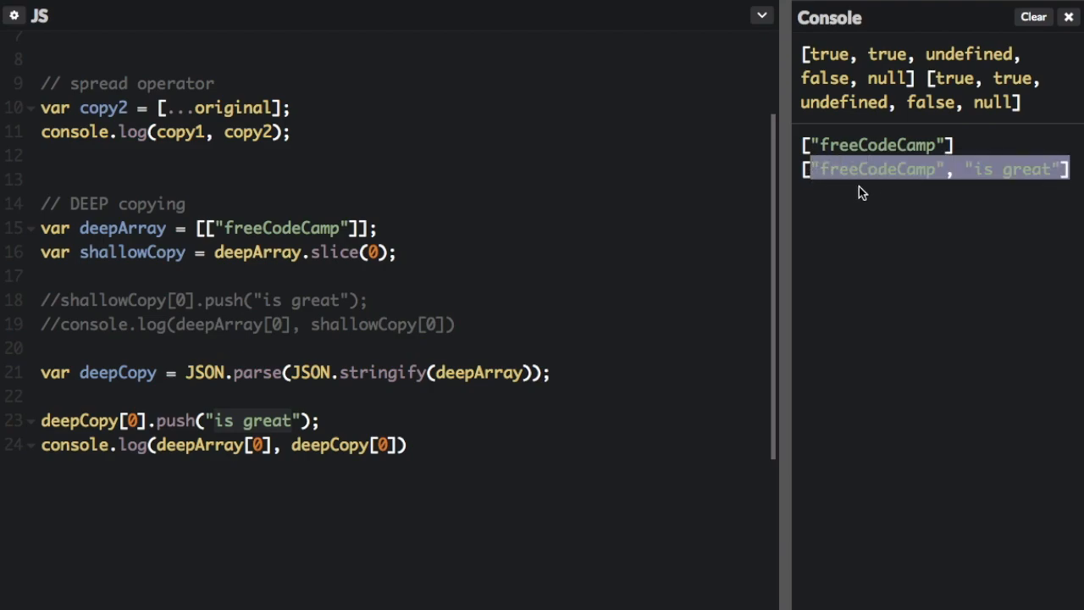
{"action": "mouse_move", "coordinate": [132, 281]}
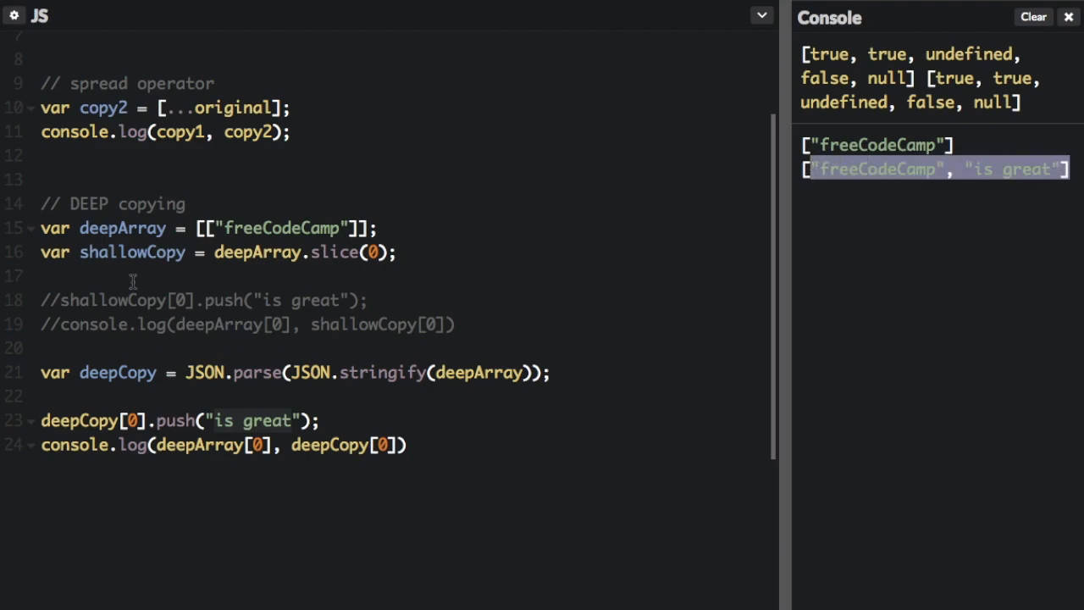